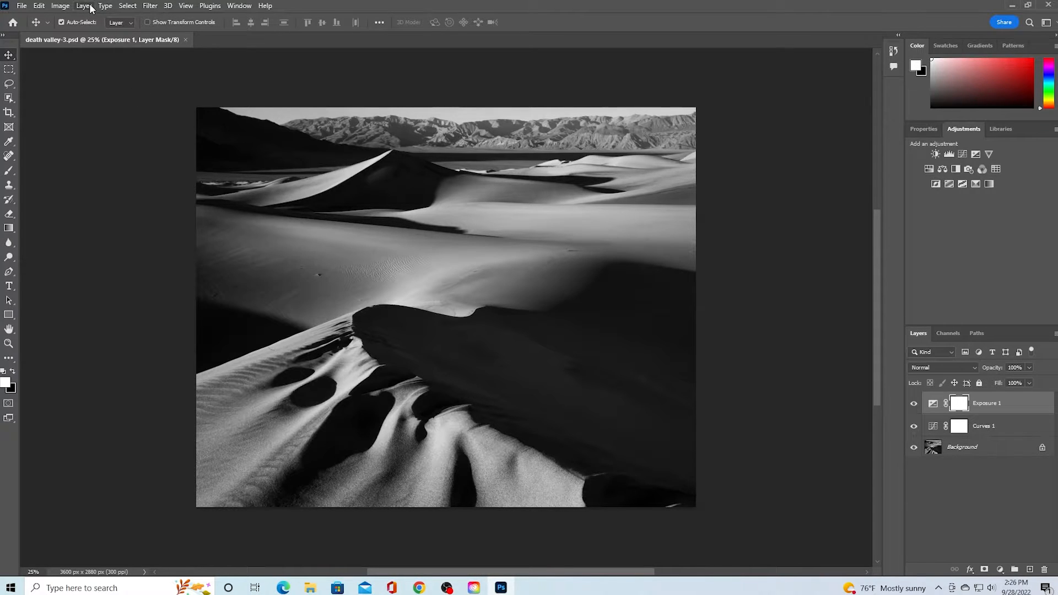
Step: Flatten the Exposure 1 and Curves 1 layers into a single Background layer
{"action": "left_click", "coordinate": [83, 5]}
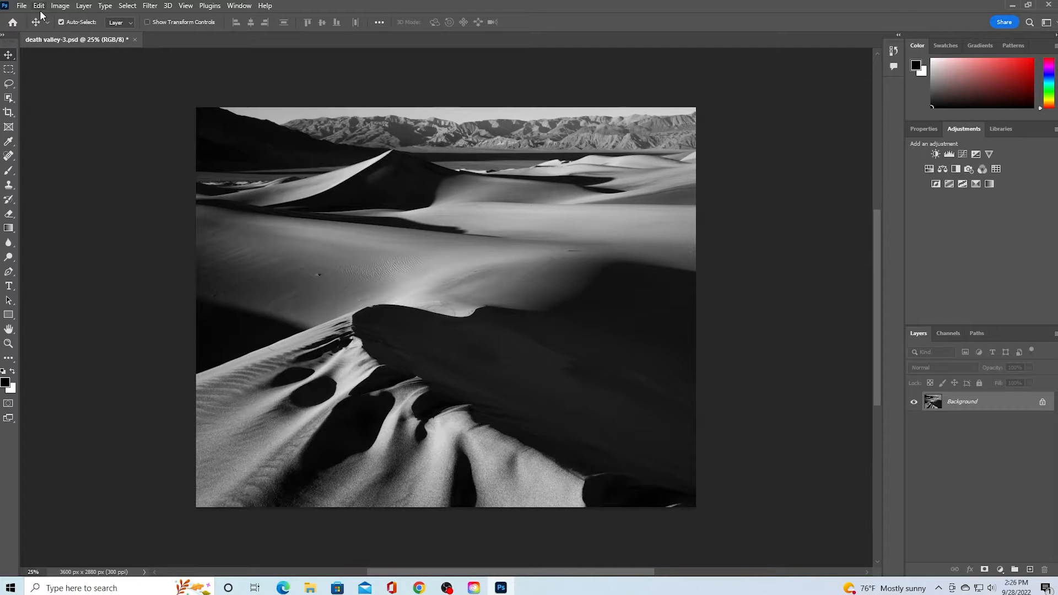
Step: Convert the photo from sRGB IEC61966-2.1 to the Adobe RGB (1998) profile
{"action": "left_click", "coordinate": [38, 5]}
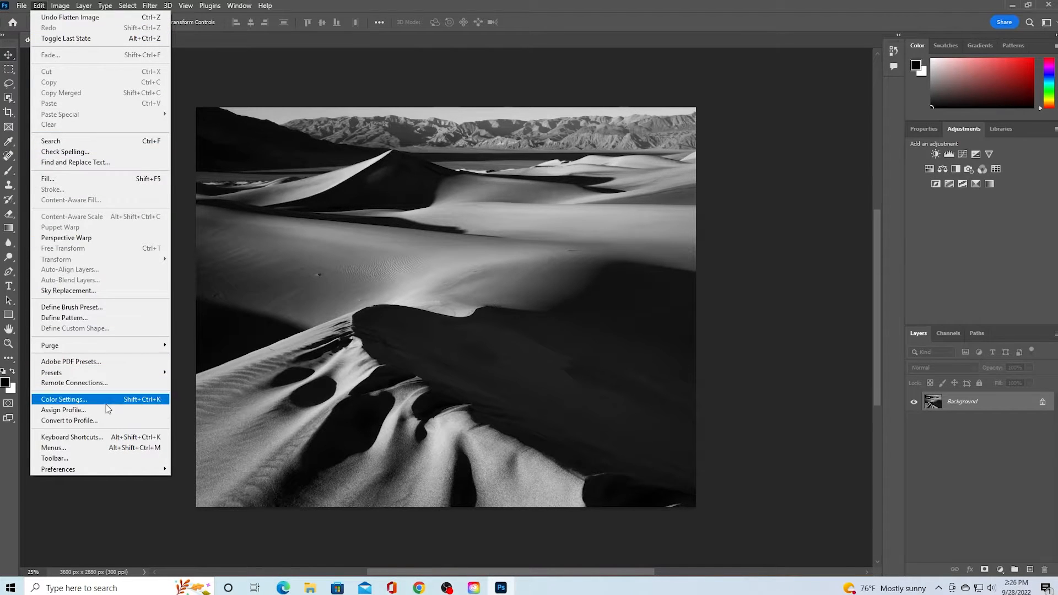
{"action": "left_click", "coordinate": [69, 420]}
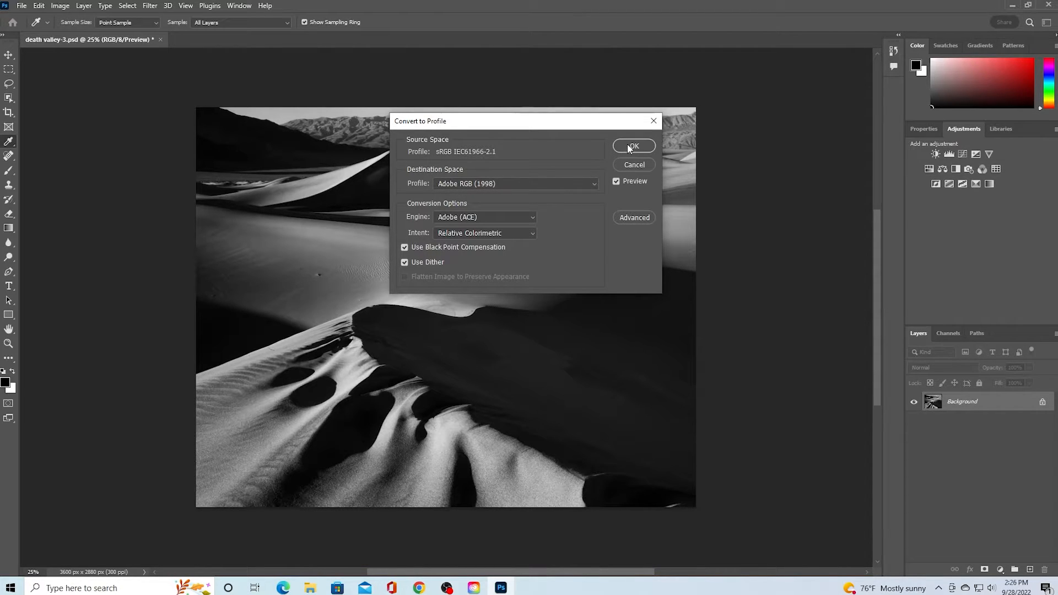
{"action": "left_click", "coordinate": [632, 147]}
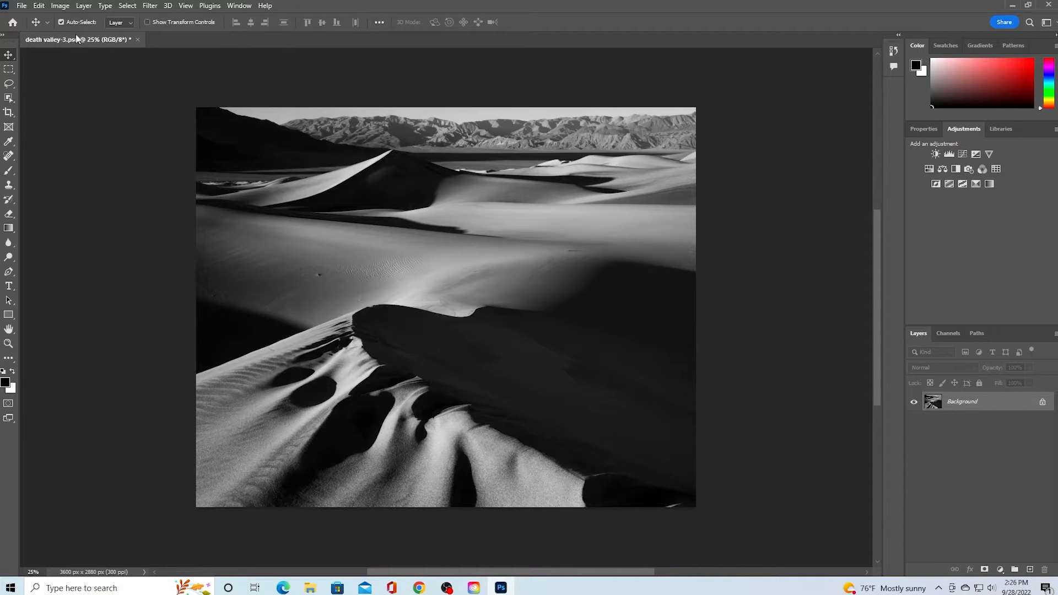
Step: Load Cyanotype+(1).cube as a 3D LUT in a Color Lookup adjustment and apply it
{"action": "left_click", "coordinate": [59, 6]}
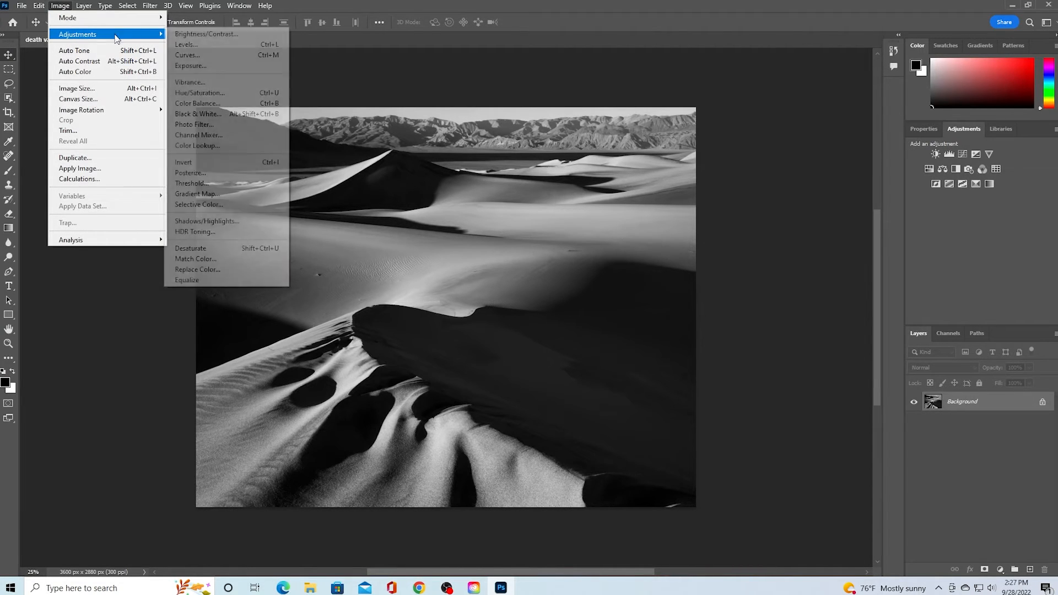
{"action": "mouse_move", "coordinate": [196, 146]}
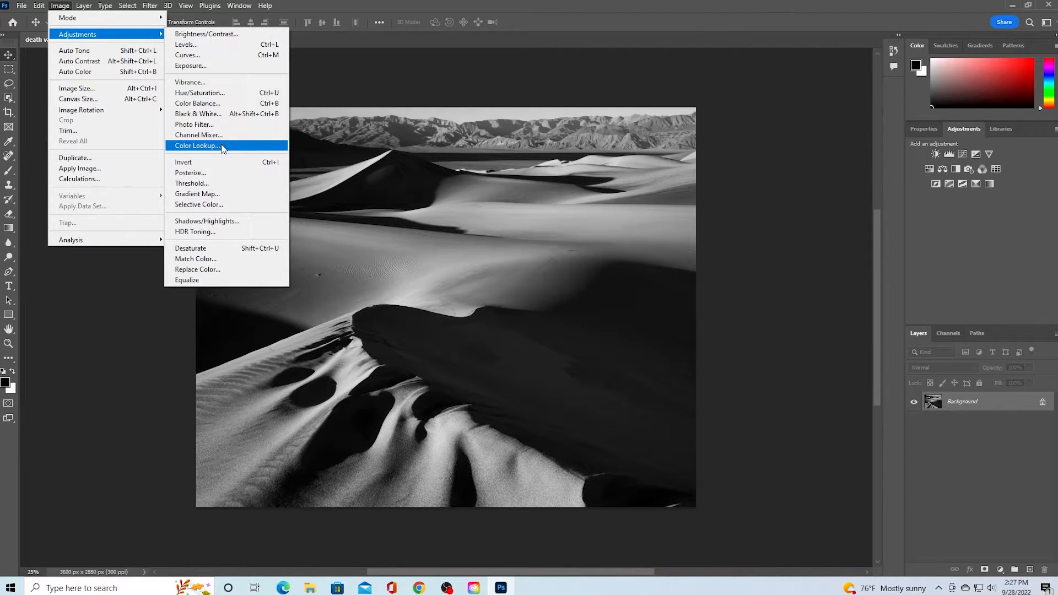
{"action": "left_click", "coordinate": [196, 145]}
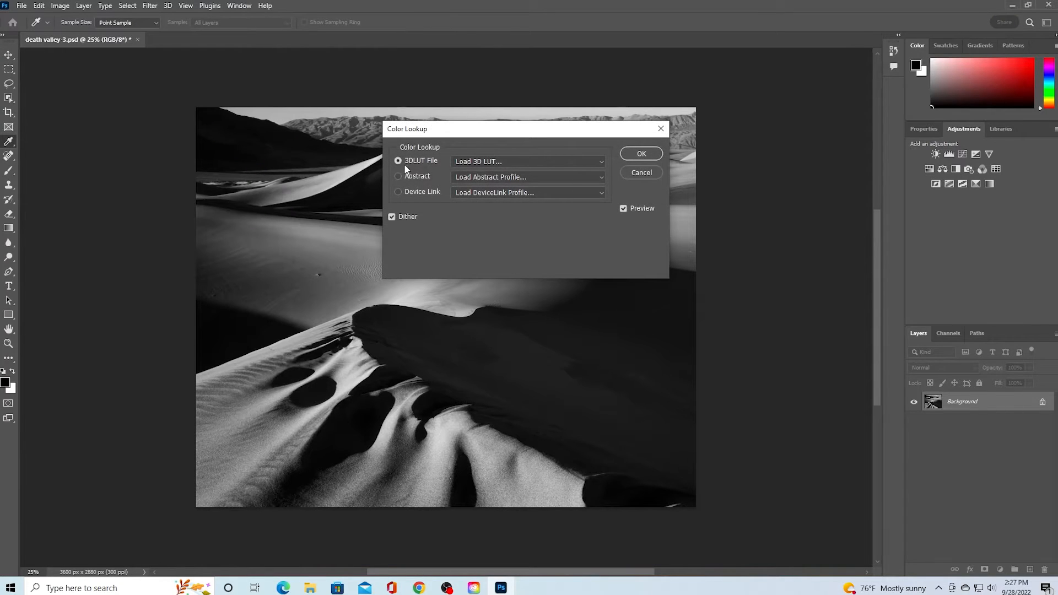
{"action": "left_click", "coordinate": [528, 162]}
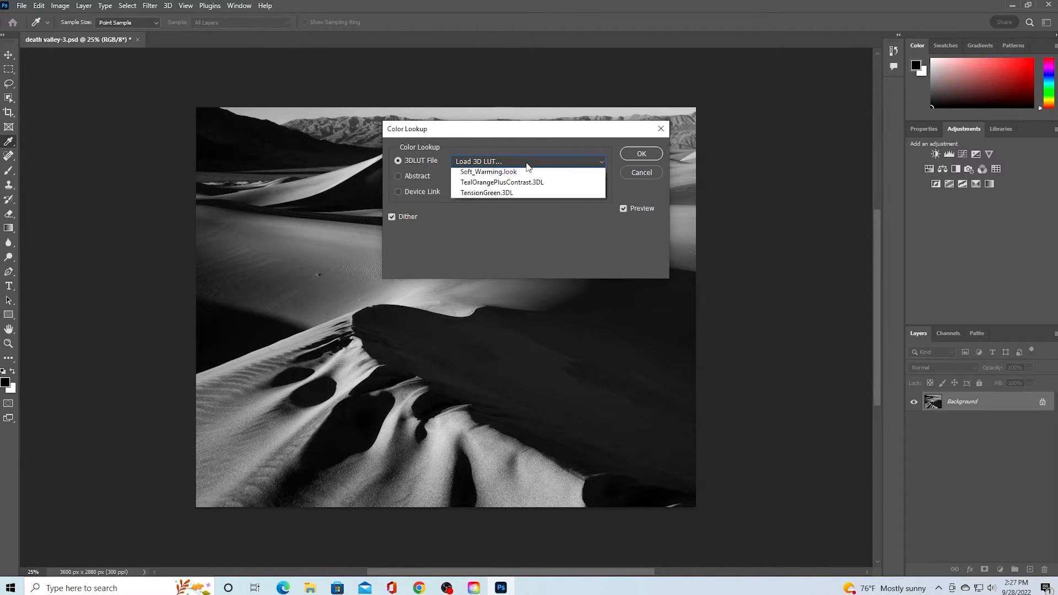
{"action": "left_click", "coordinate": [528, 161]}
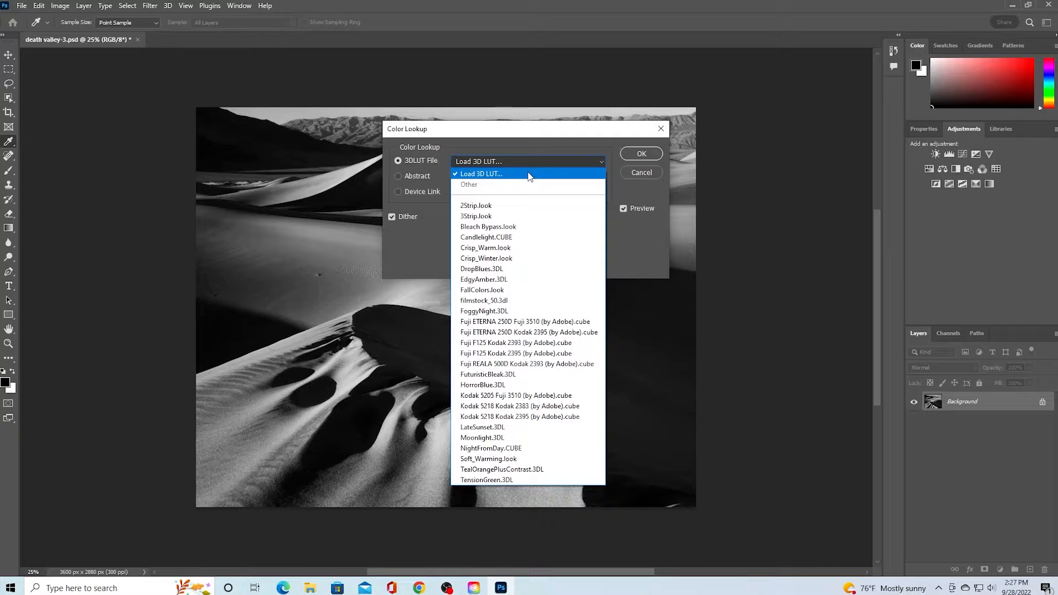
{"action": "left_click", "coordinate": [480, 173]}
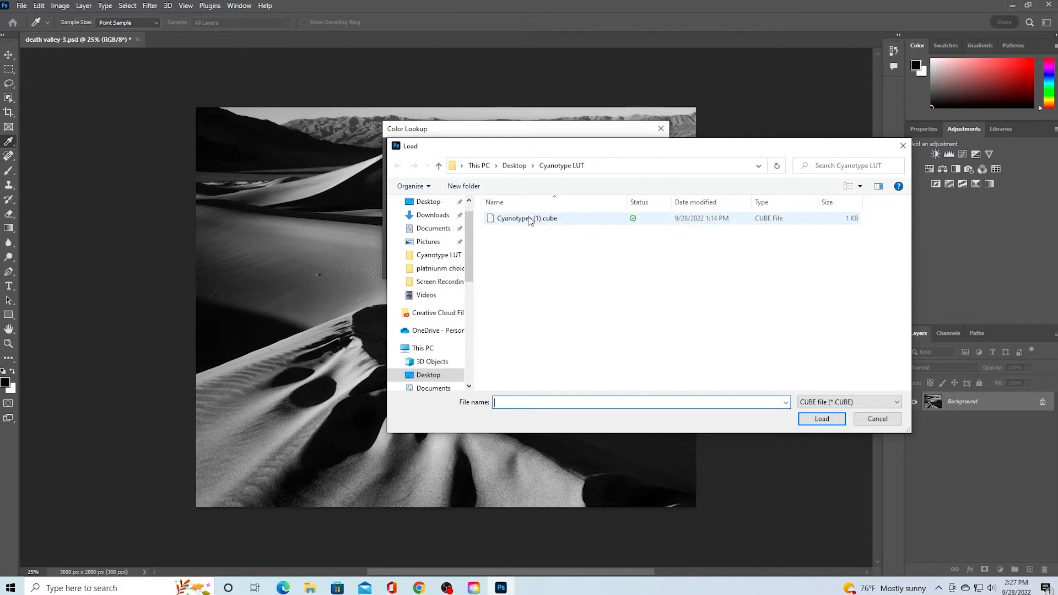
{"action": "left_click", "coordinate": [526, 218]}
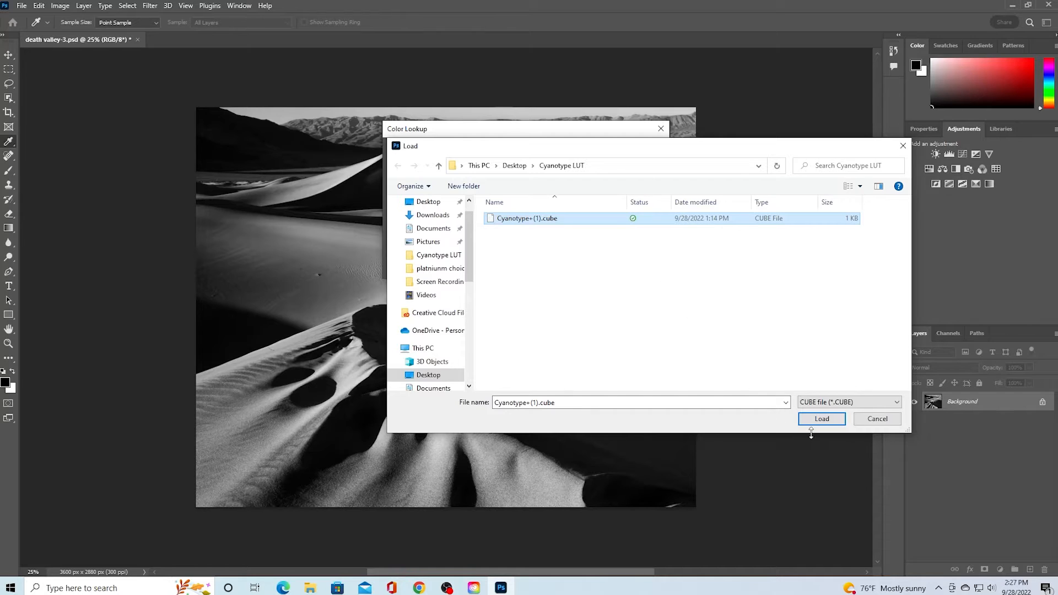
{"action": "left_click", "coordinate": [821, 418]}
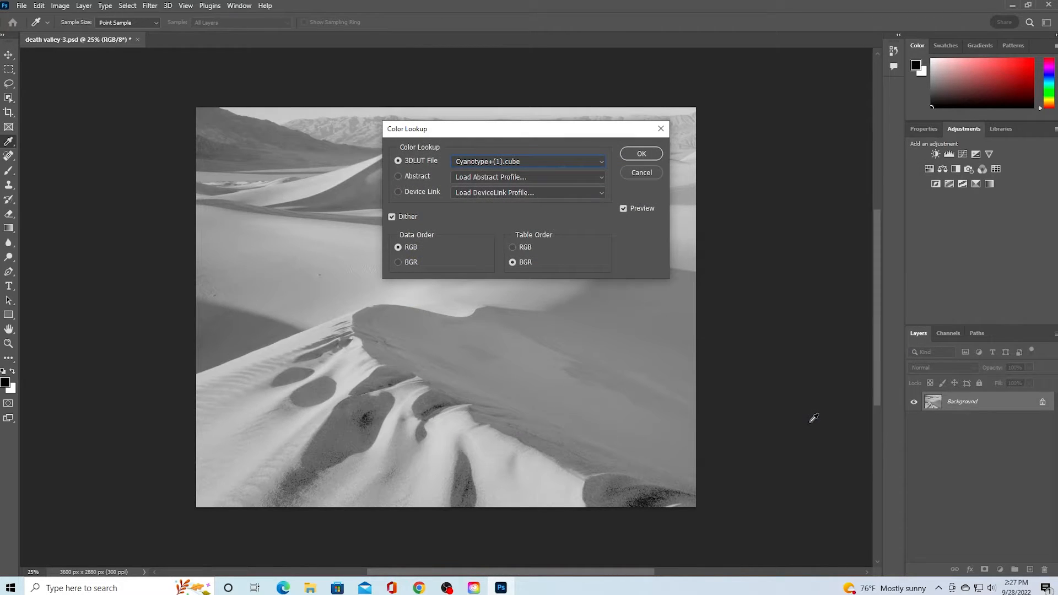
{"action": "left_click", "coordinate": [640, 153]}
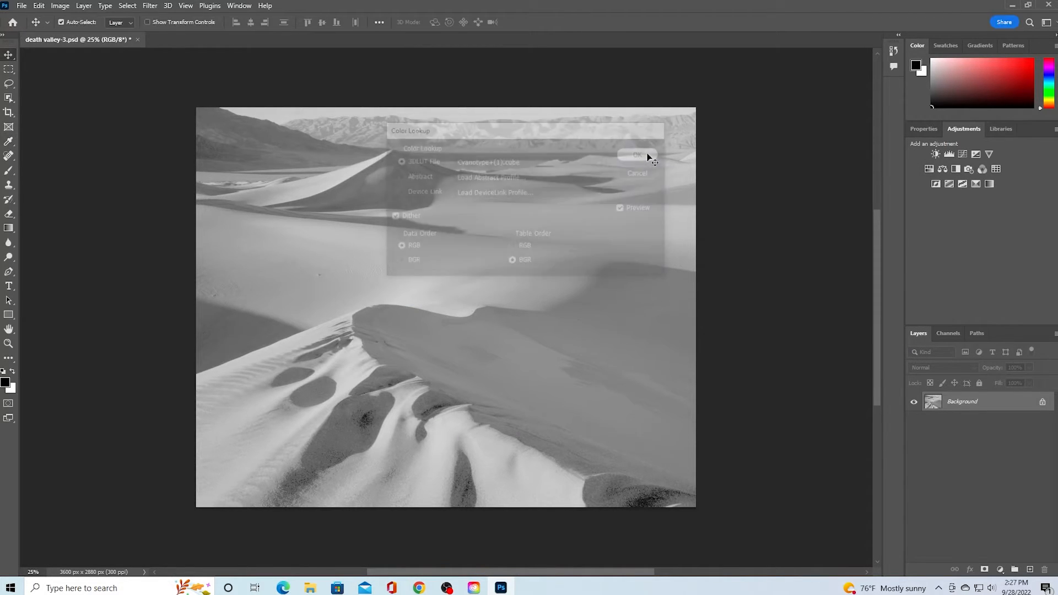
{"action": "left_click", "coordinate": [636, 154]}
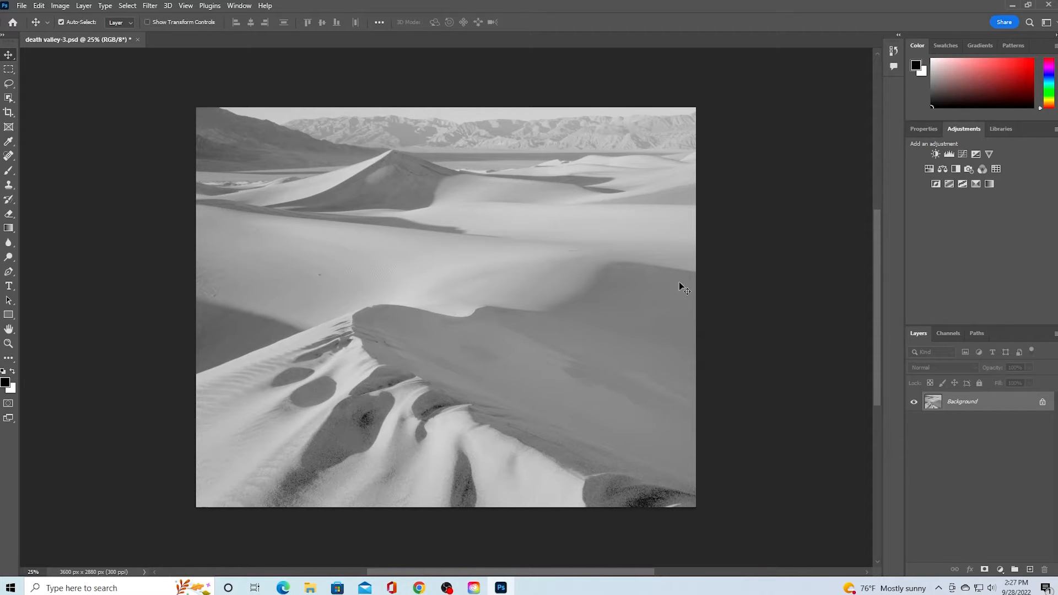
{"action": "mouse_move", "coordinate": [410, 123]}
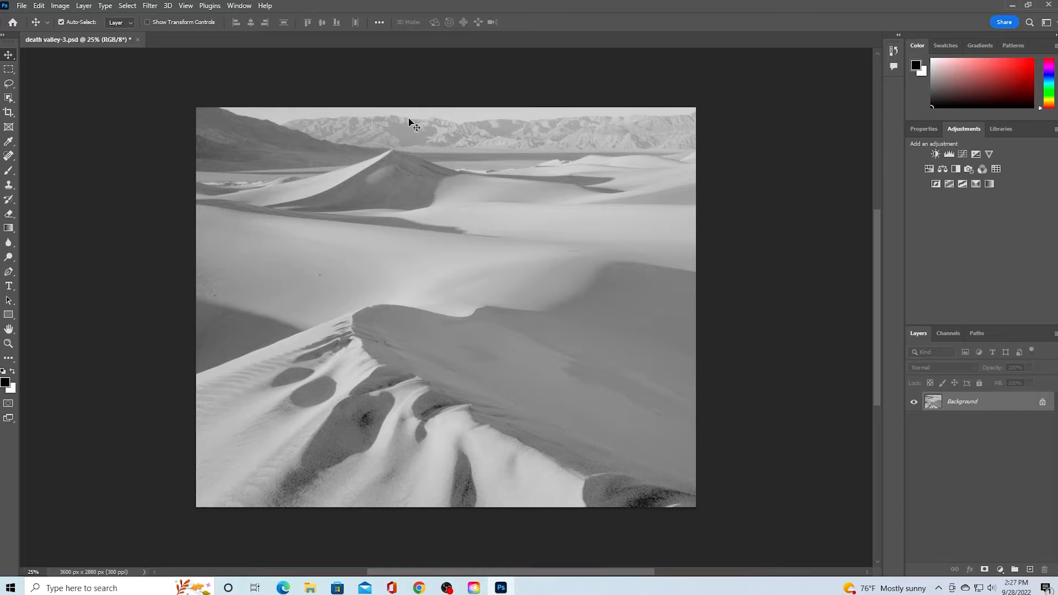
Step: Invert the photo's tones to produce a negative with light shadows
{"action": "left_click", "coordinate": [60, 5]}
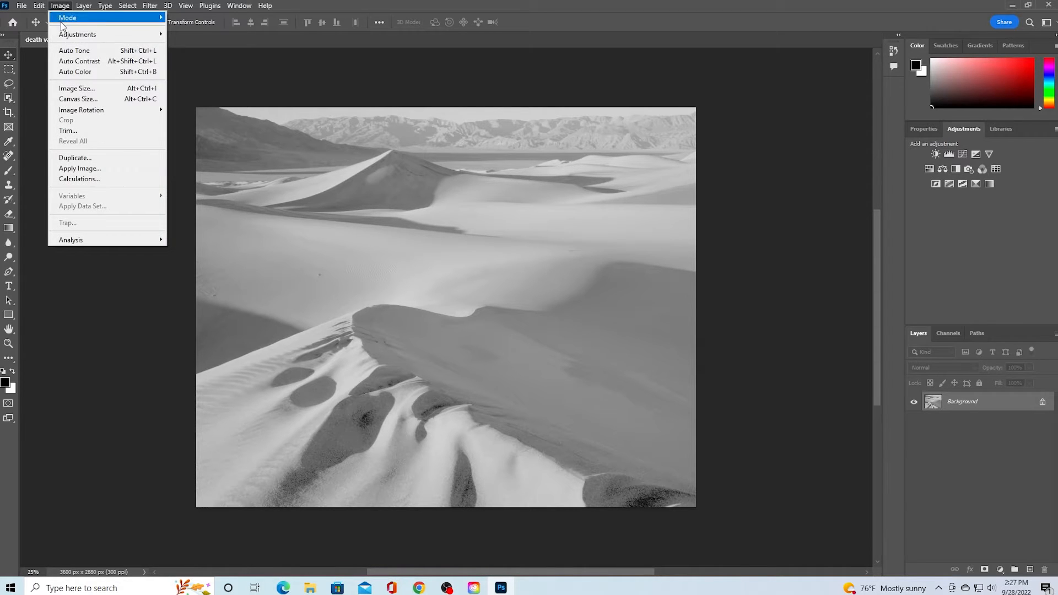
{"action": "mouse_move", "coordinate": [78, 35]}
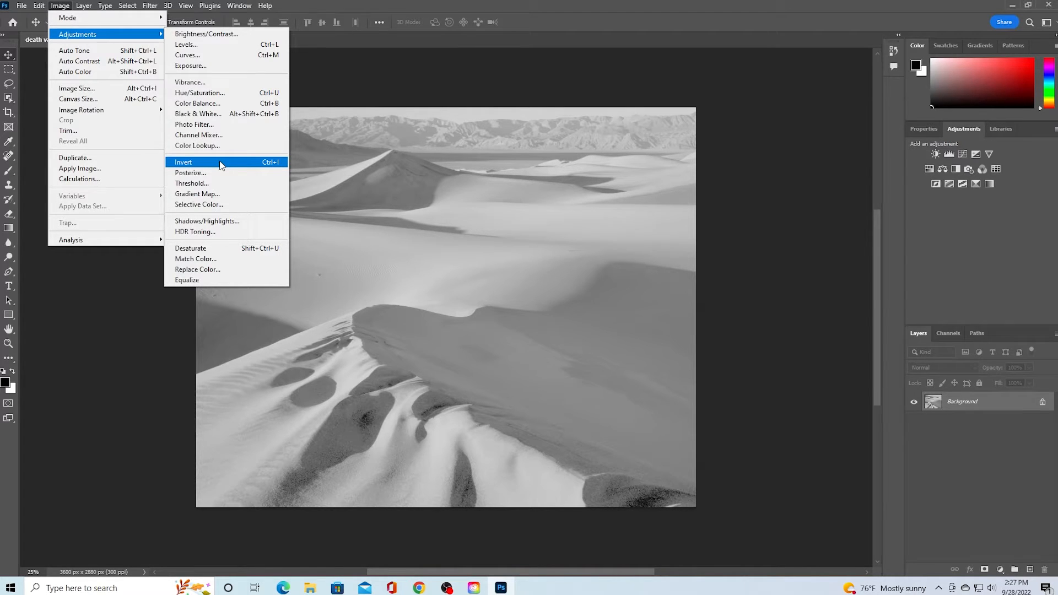
{"action": "left_click", "coordinate": [183, 162]}
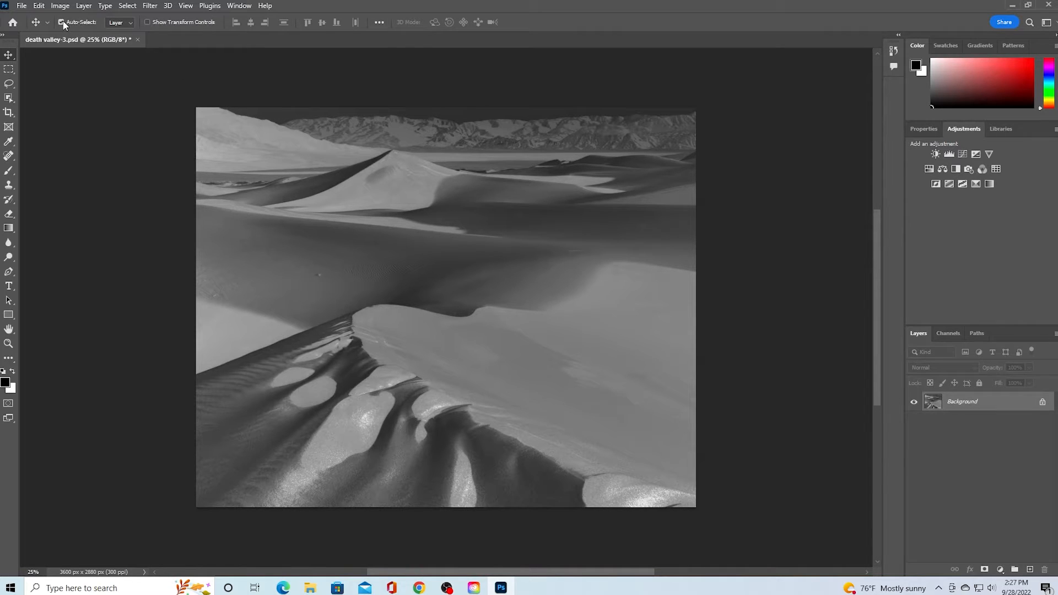
Step: Flip the canvas horizontally, placing the mountains along the left side
{"action": "left_click", "coordinate": [59, 5]}
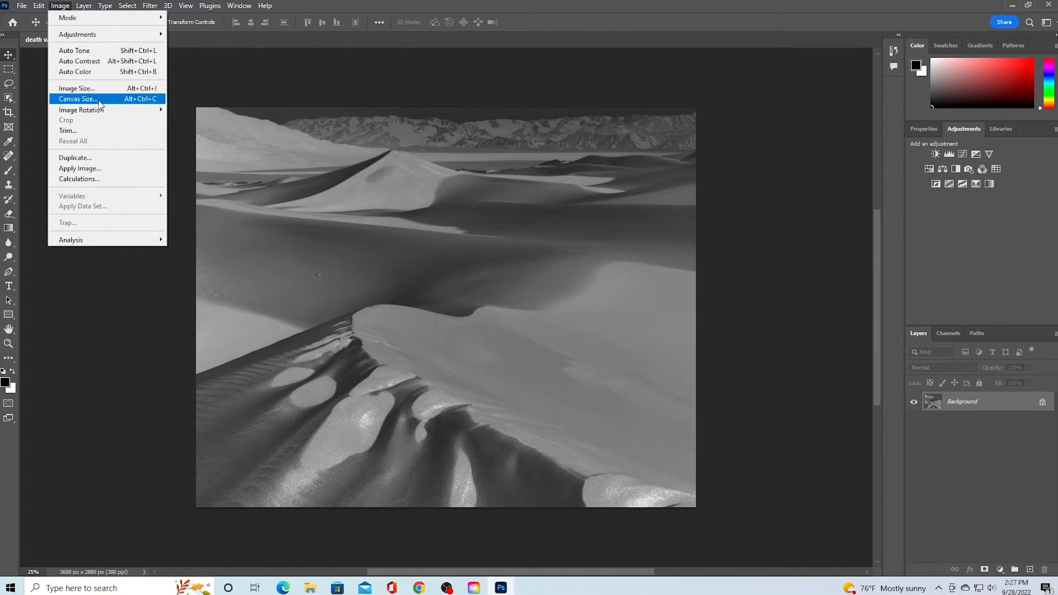
{"action": "mouse_move", "coordinate": [81, 109]}
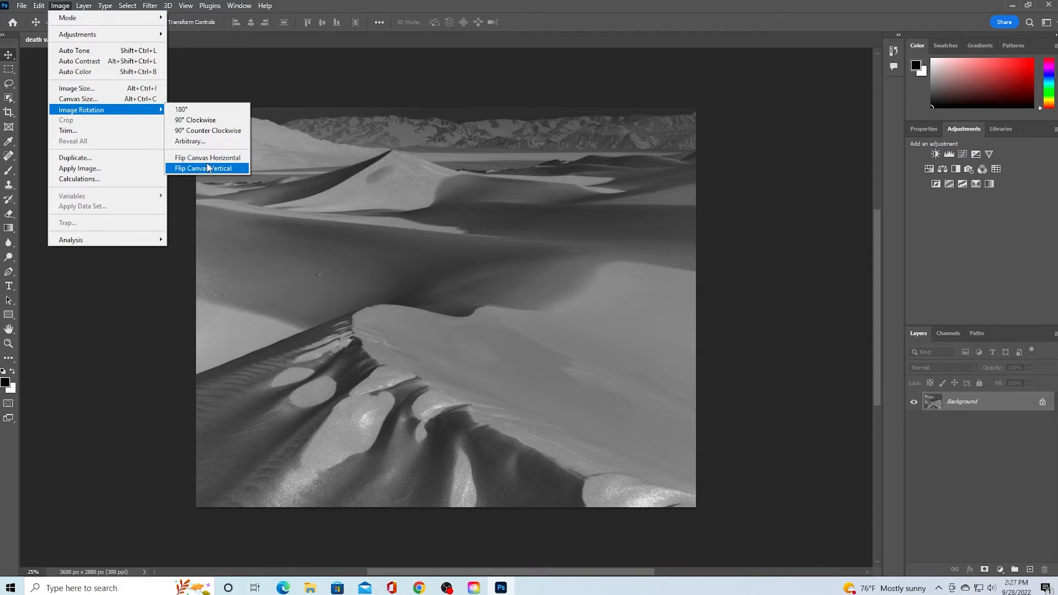
{"action": "mouse_move", "coordinate": [207, 157]}
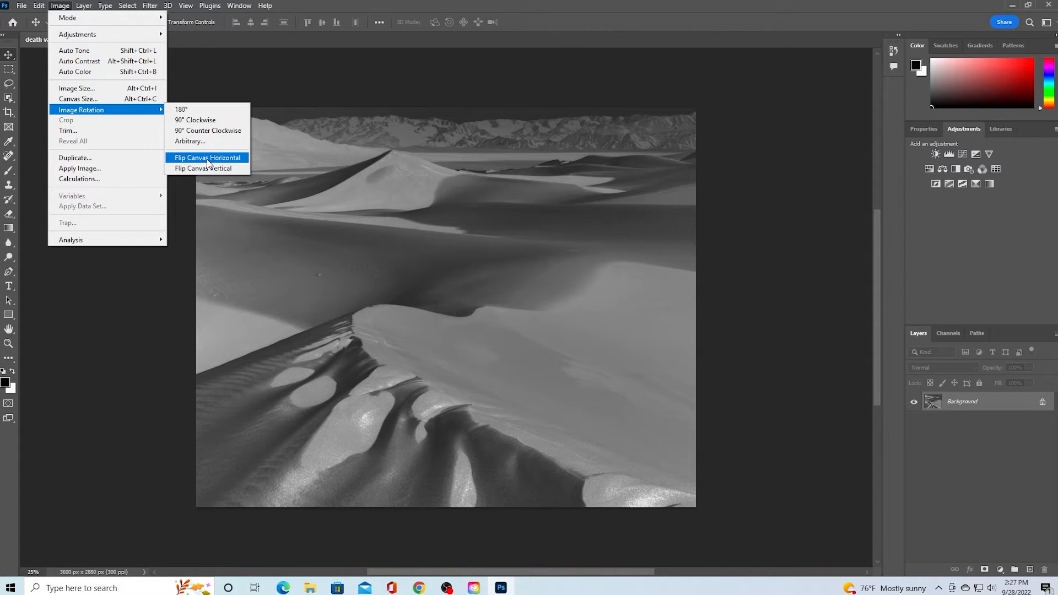
{"action": "left_click", "coordinate": [207, 157]}
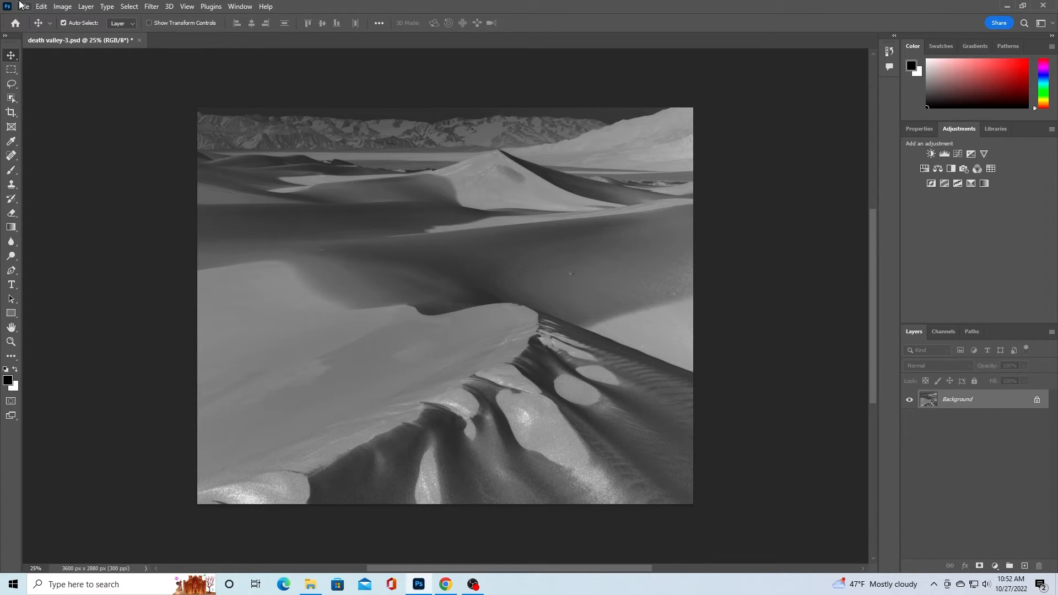
Step: In Print settings, keep Photoshop Manages Colors and set Rendering Intent to Perceptual
{"action": "left_click", "coordinate": [23, 6]}
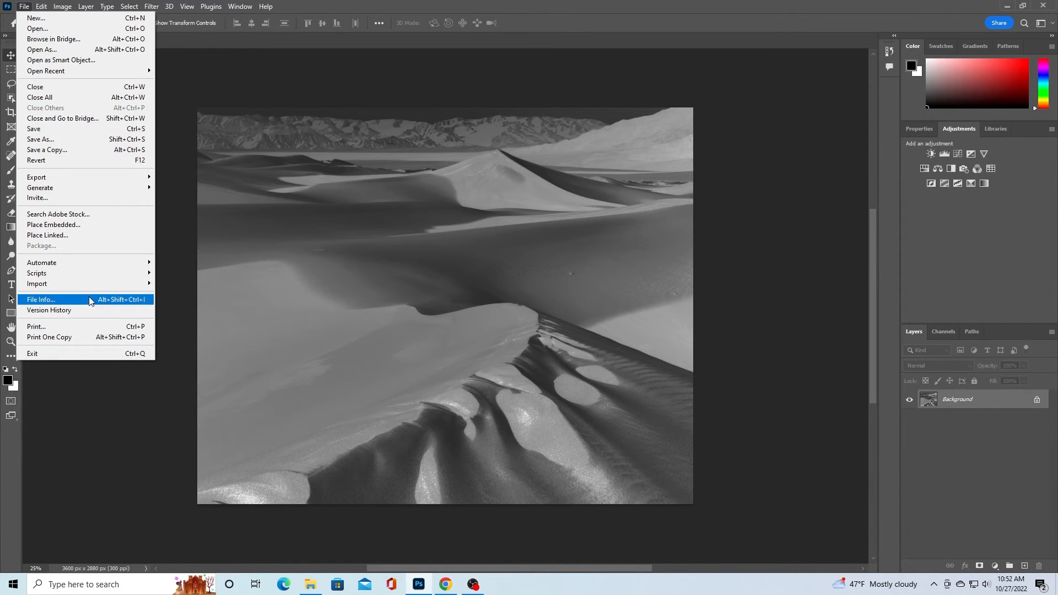
{"action": "left_click", "coordinate": [35, 327]}
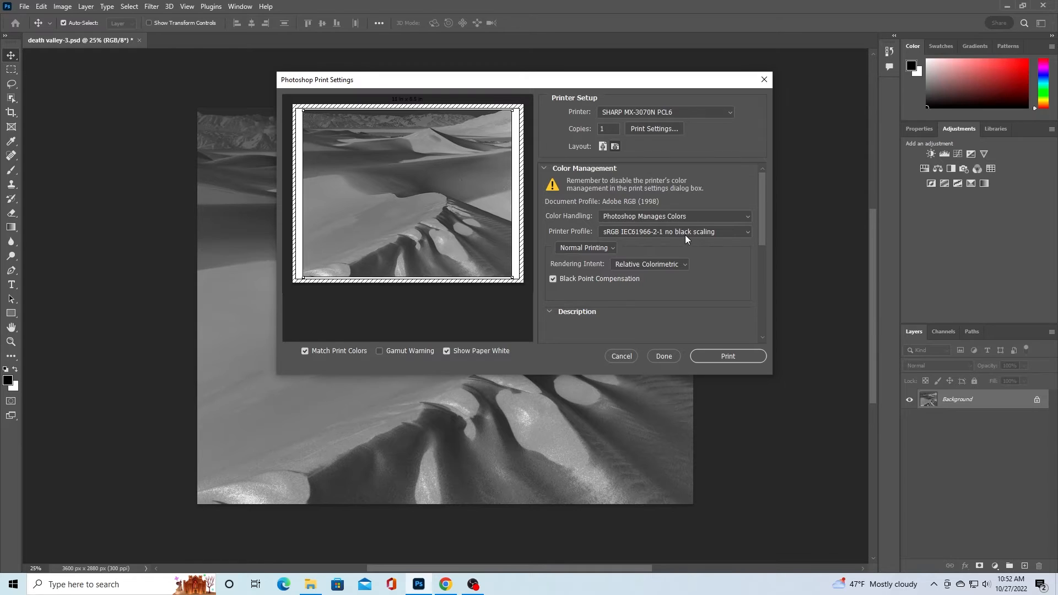
{"action": "mouse_move", "coordinate": [639, 236]}
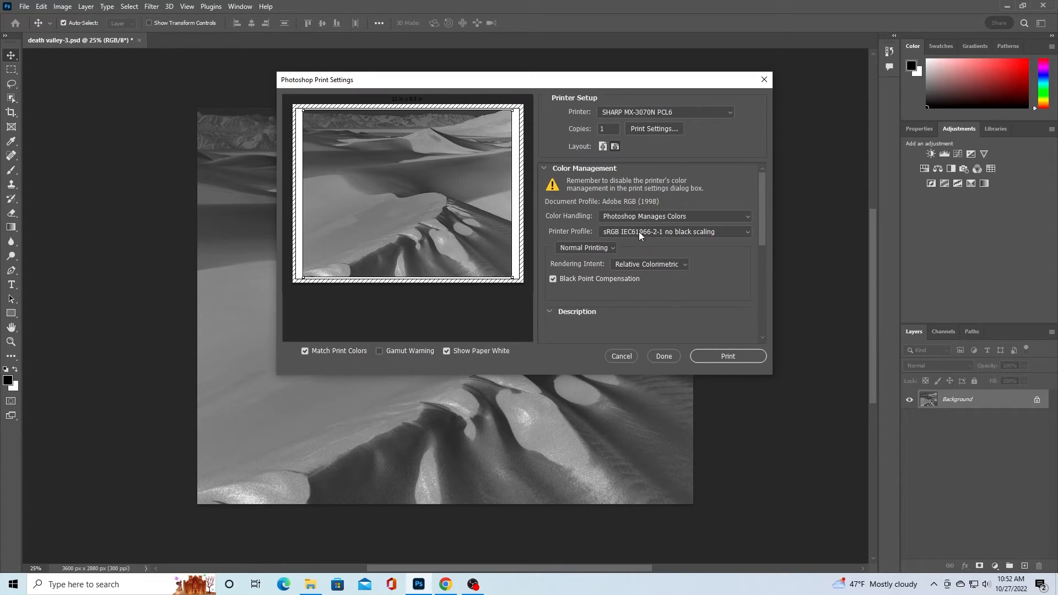
{"action": "mouse_move", "coordinate": [691, 237]}
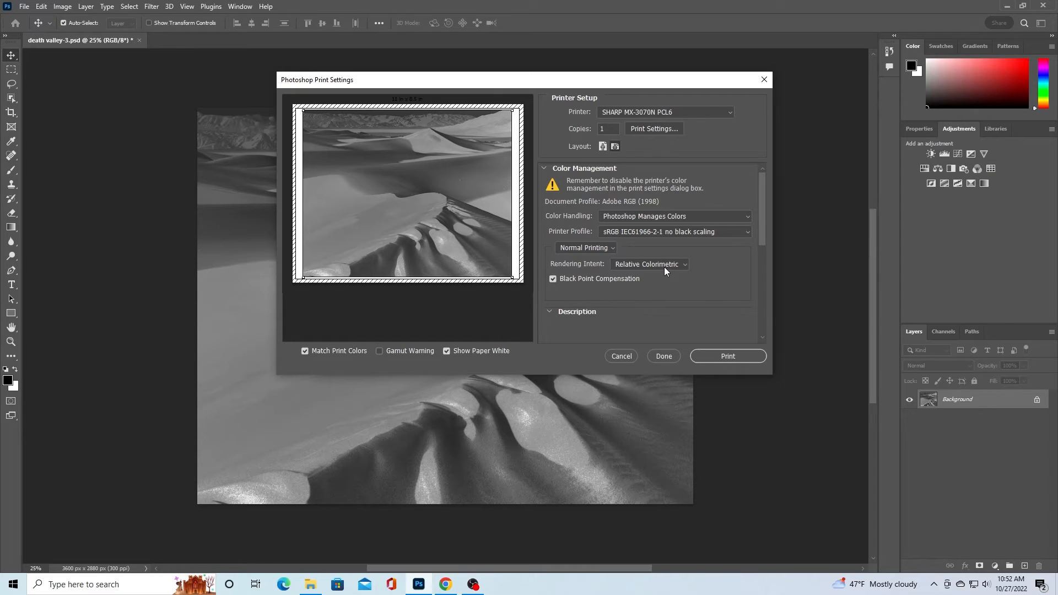
{"action": "left_click", "coordinate": [649, 264]}
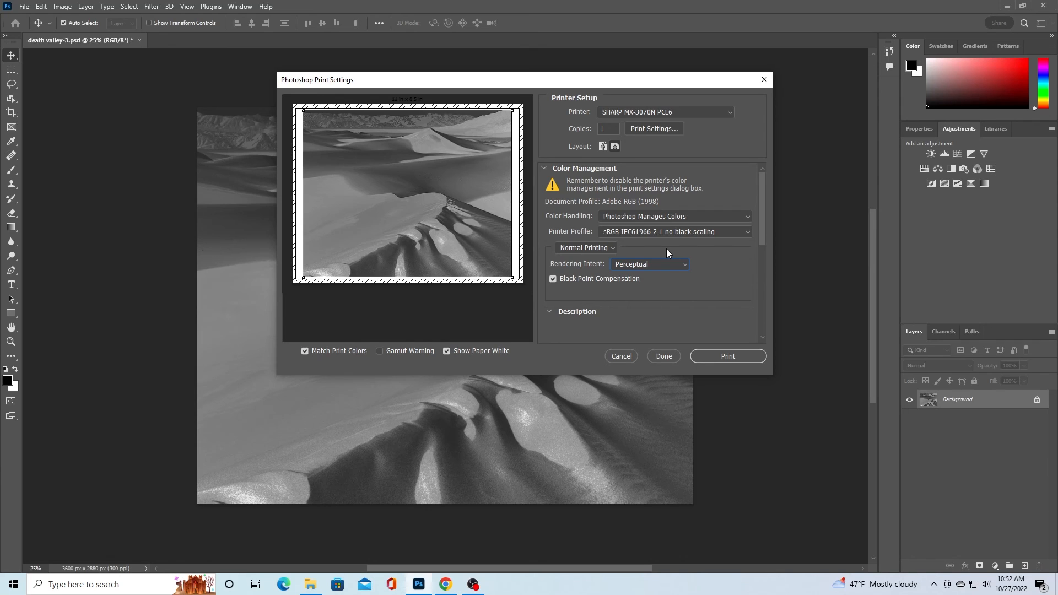
{"action": "mouse_move", "coordinate": [738, 361]}
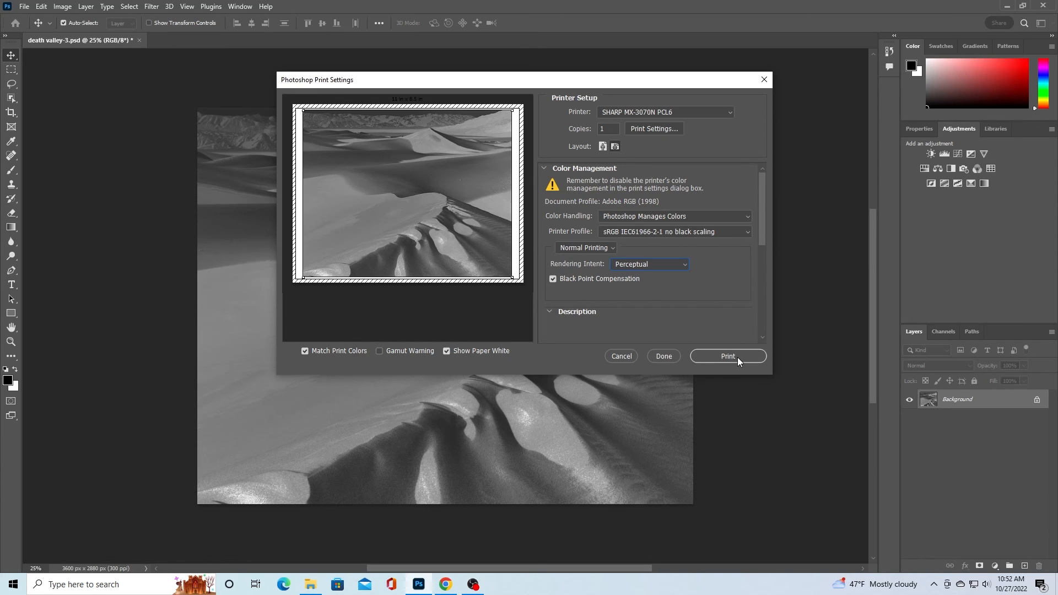